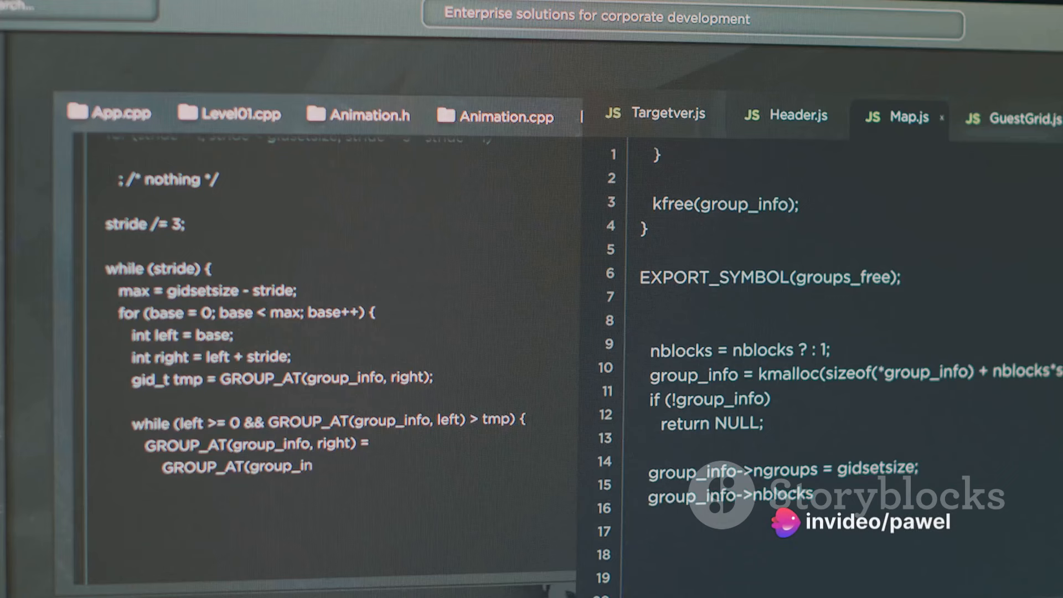
pyautogui.scroll(-3)
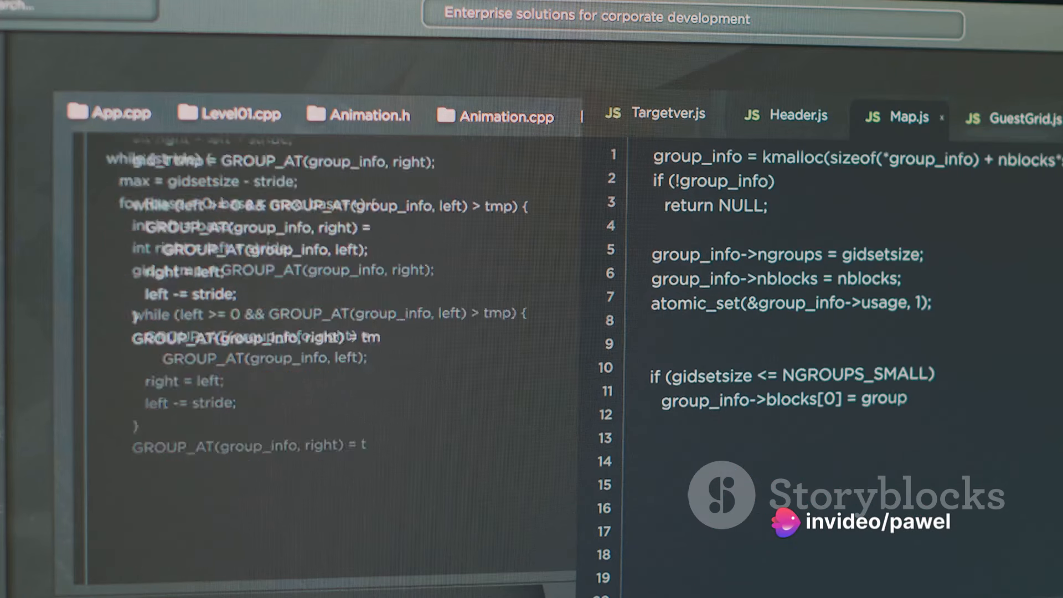